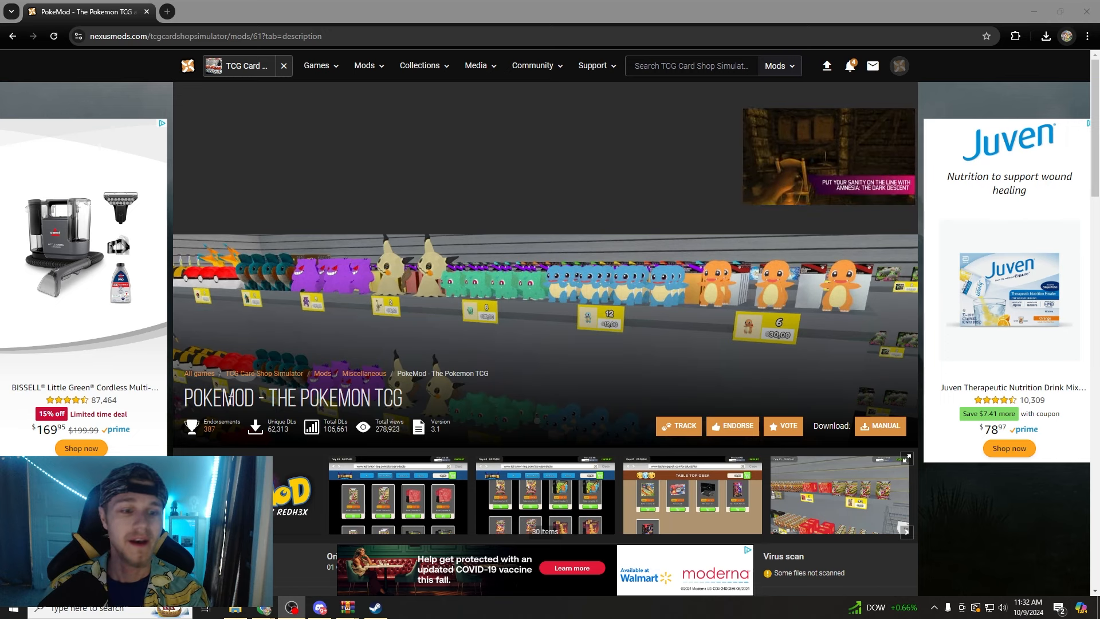
Scroll the PokeMod page and switch to Files to see the v3.1 main file.
{"action": "scroll", "scroll_direction": "down", "scroll_amount": 3}
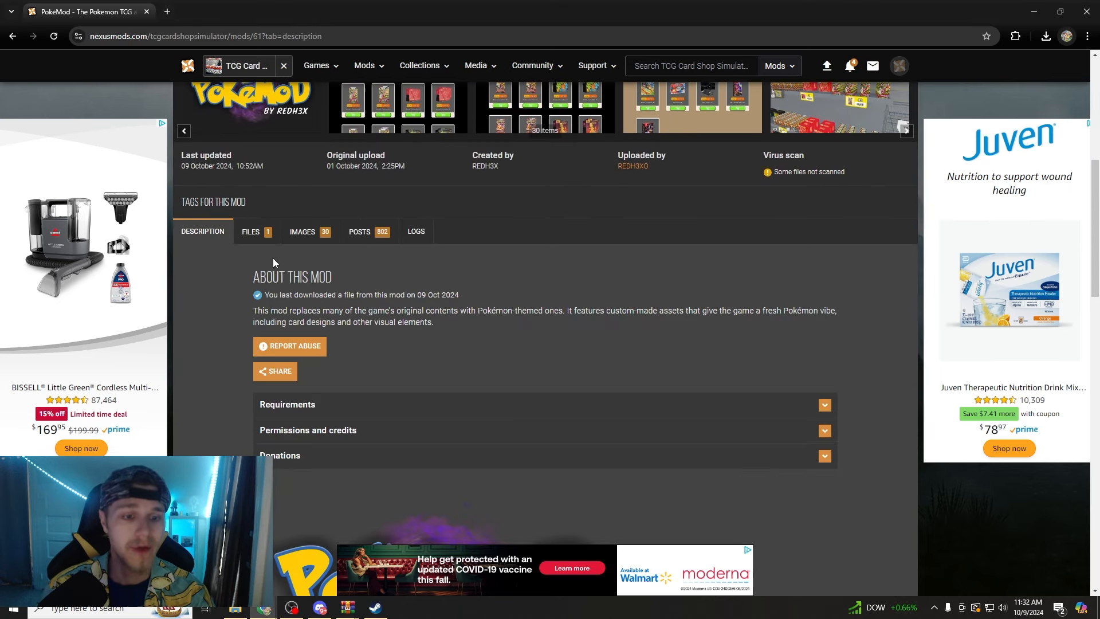
{"action": "scroll", "scroll_direction": "down", "scroll_amount": 3}
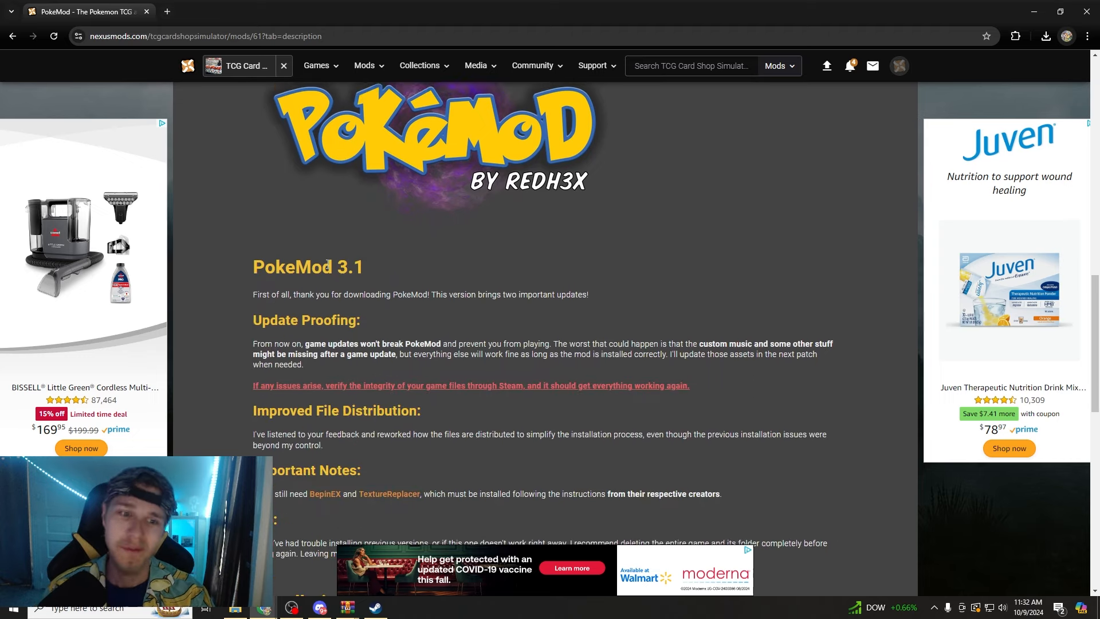
{"action": "scroll", "scroll_direction": "down", "scroll_amount": 3}
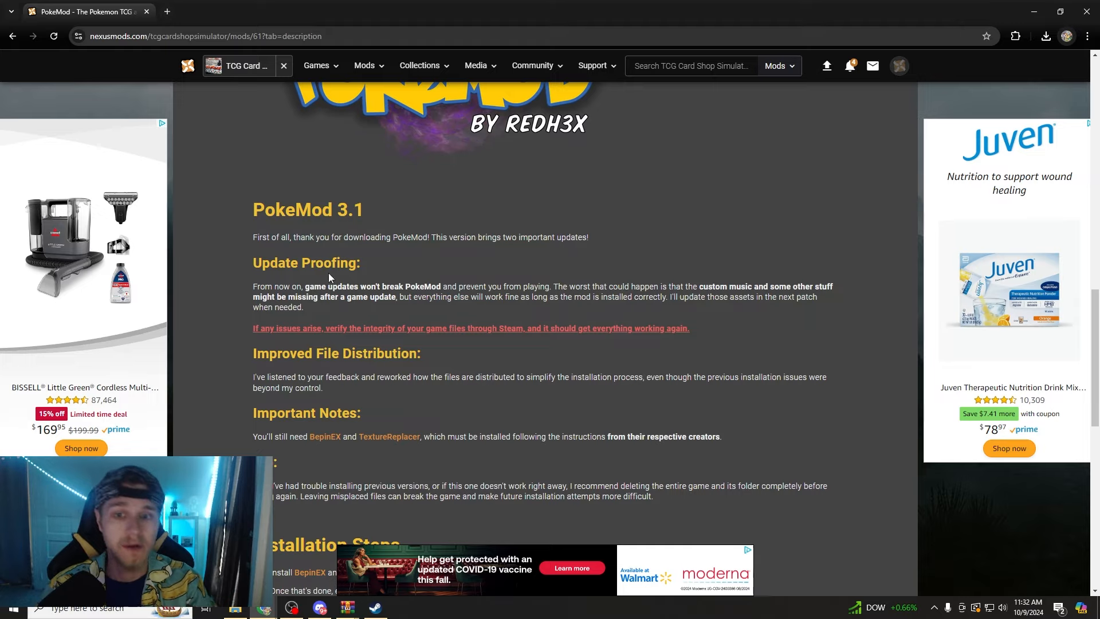
{"action": "mouse_move", "coordinate": [330, 266]}
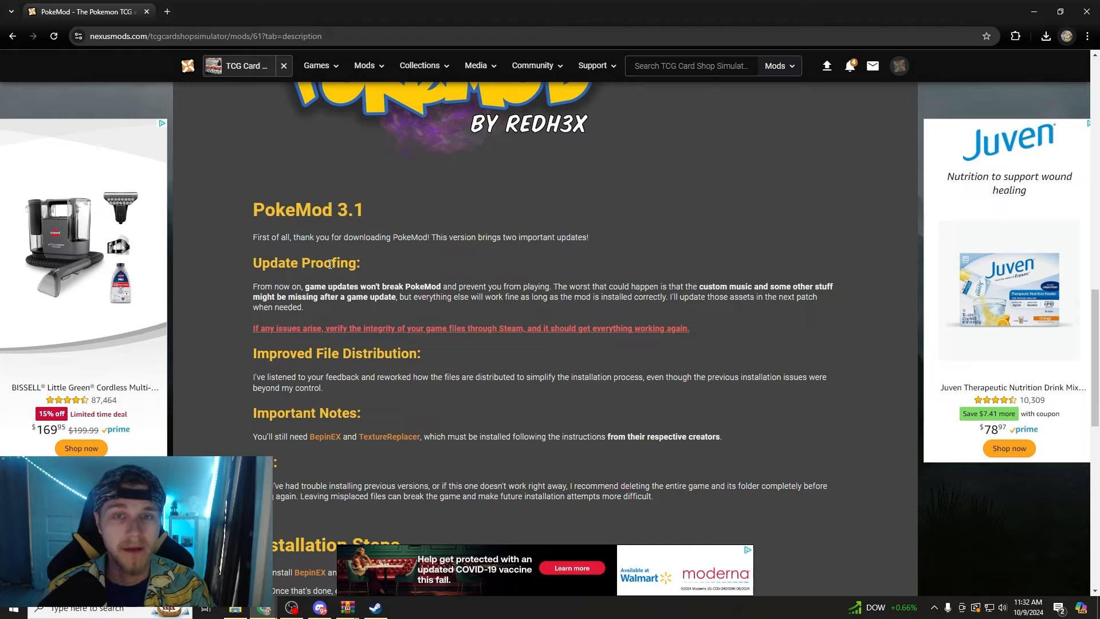
{"action": "scroll", "scroll_direction": "down", "scroll_amount": 3}
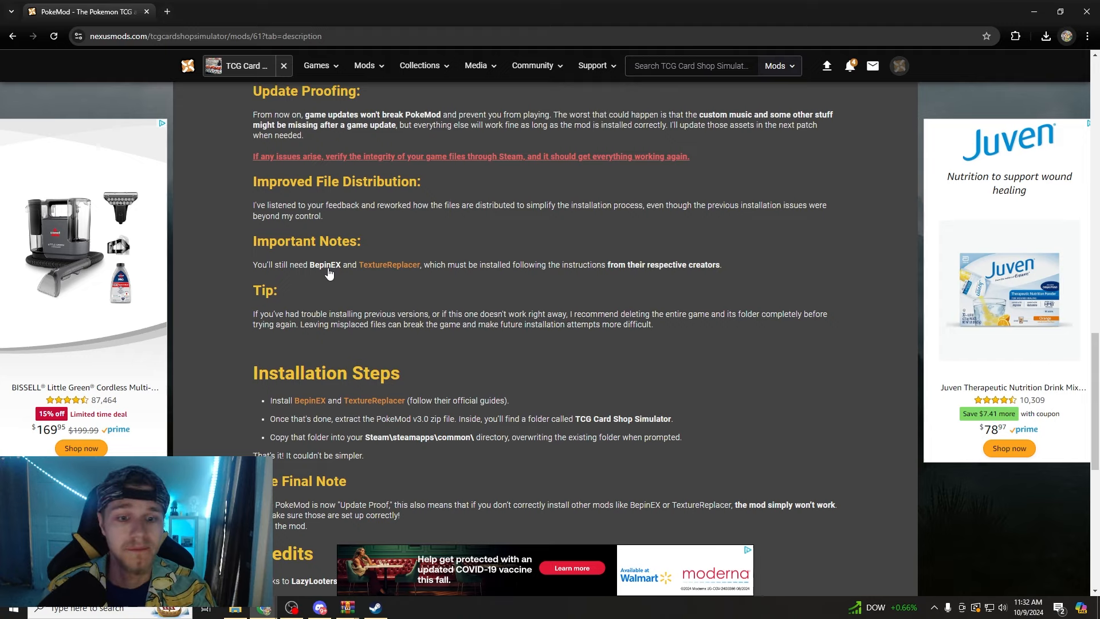
{"action": "scroll", "scroll_direction": "down", "scroll_amount": 3}
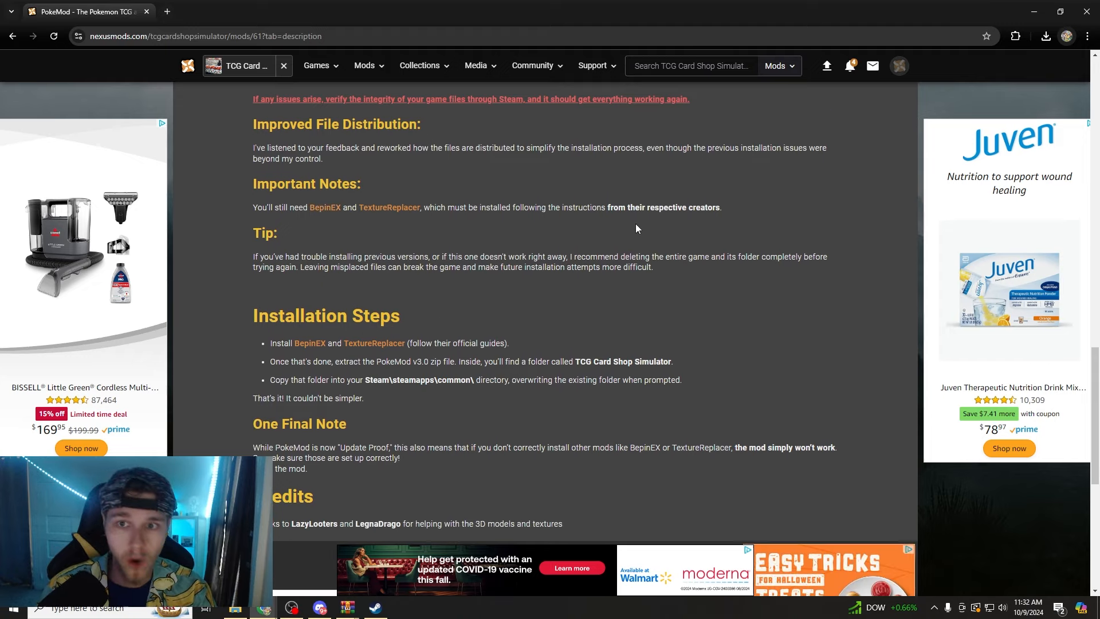
{"action": "scroll", "scroll_direction": "up", "scroll_amount": 3}
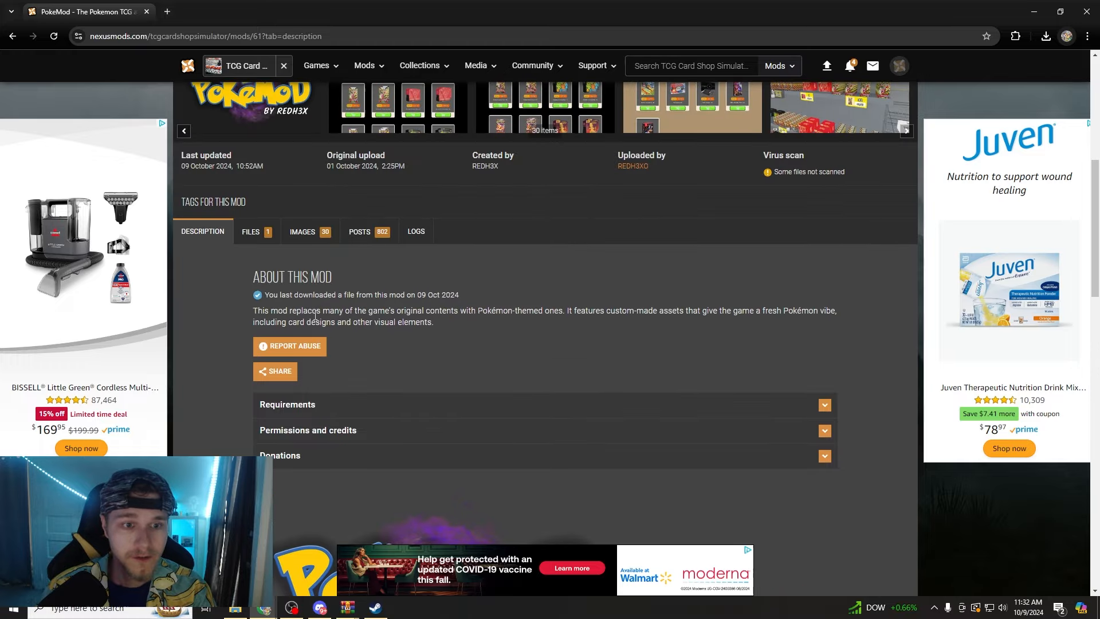
{"action": "left_click", "coordinate": [250, 231]}
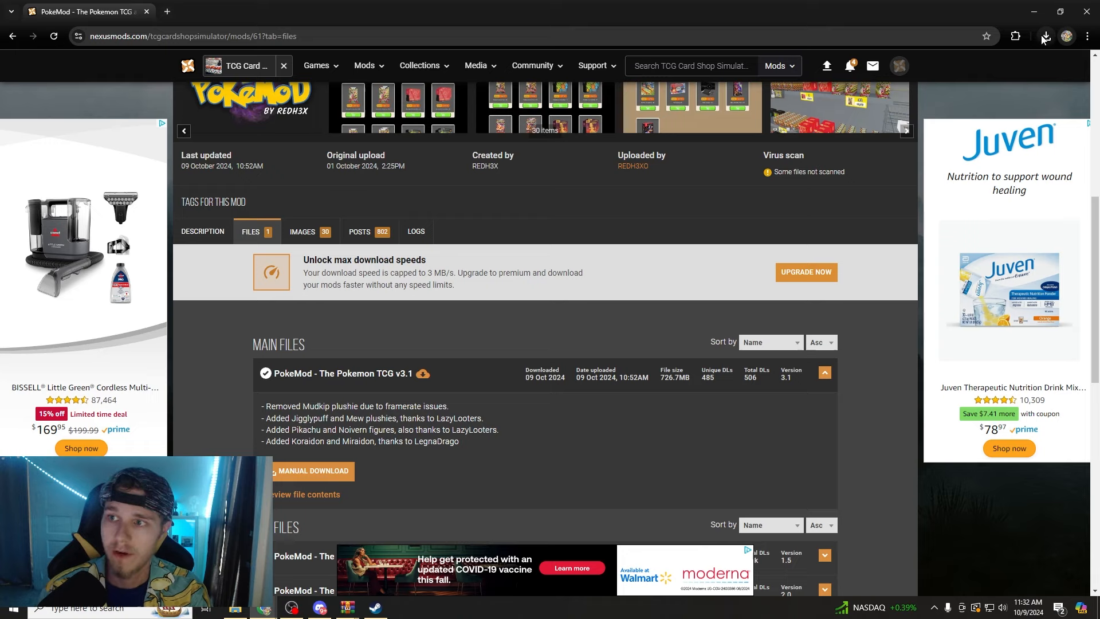
Open the downloaded PokeMod v3.1 zip in WinRAR and dismiss the trial-expired notice.
{"action": "left_click", "coordinate": [1045, 35]}
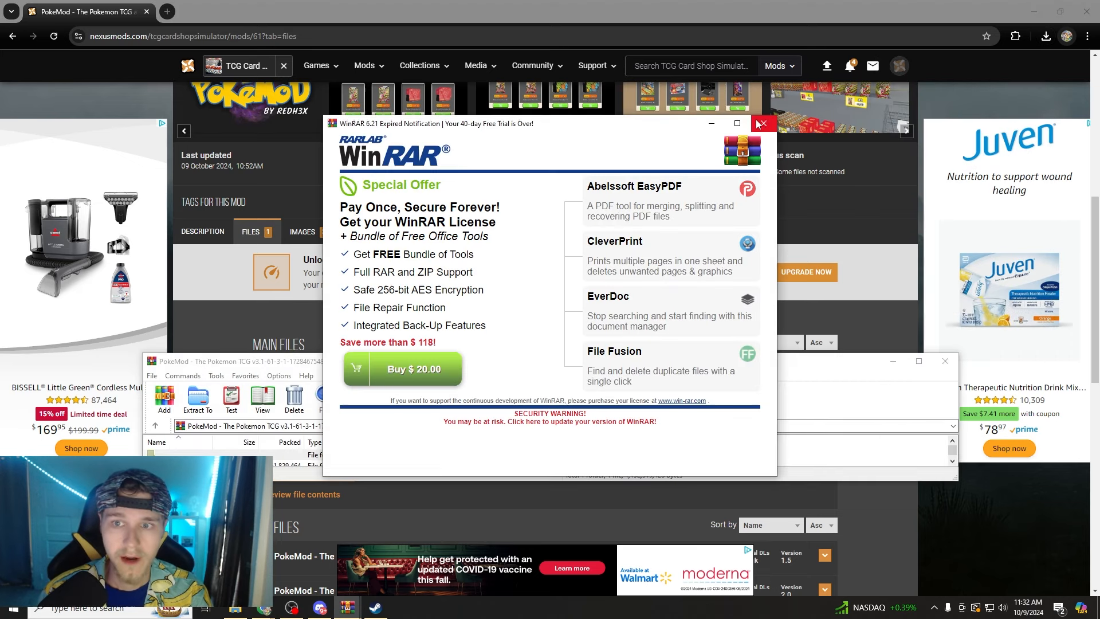
{"action": "left_click", "coordinate": [762, 123]}
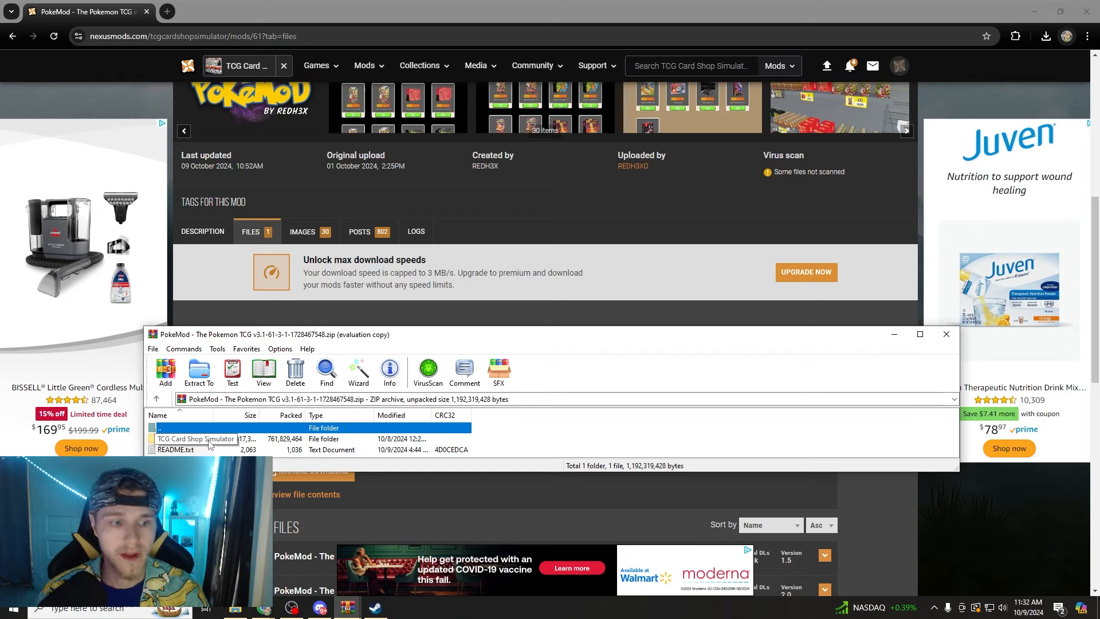
Copy the archive's TCG Card Shop Simulator folder to the clipboard.
{"action": "right_click", "coordinate": [197, 438]}
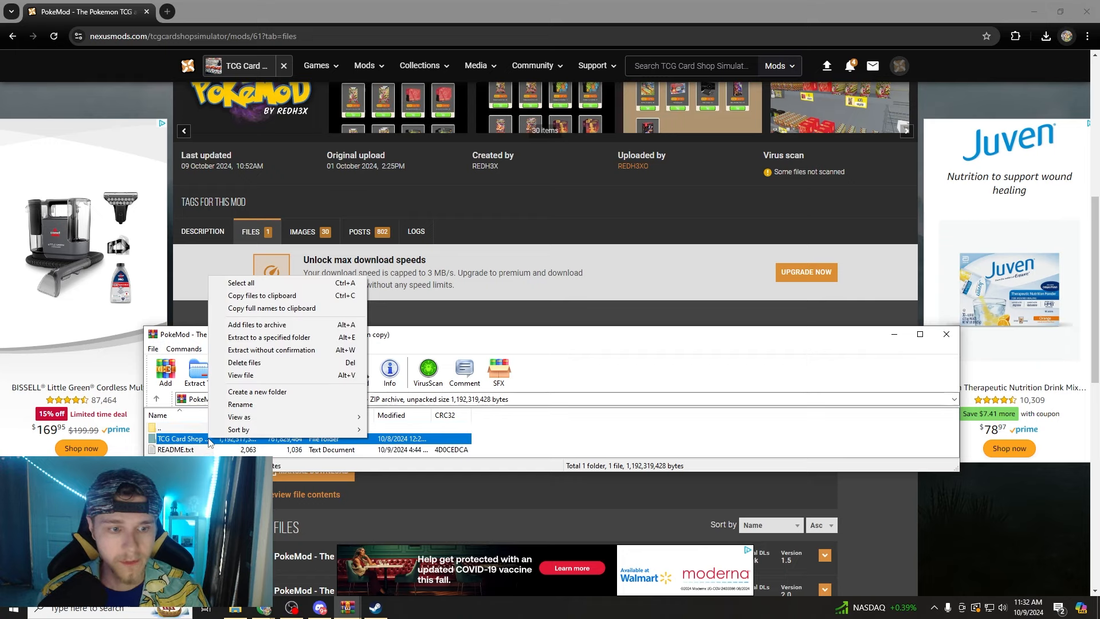
{"action": "mouse_move", "coordinate": [265, 296]}
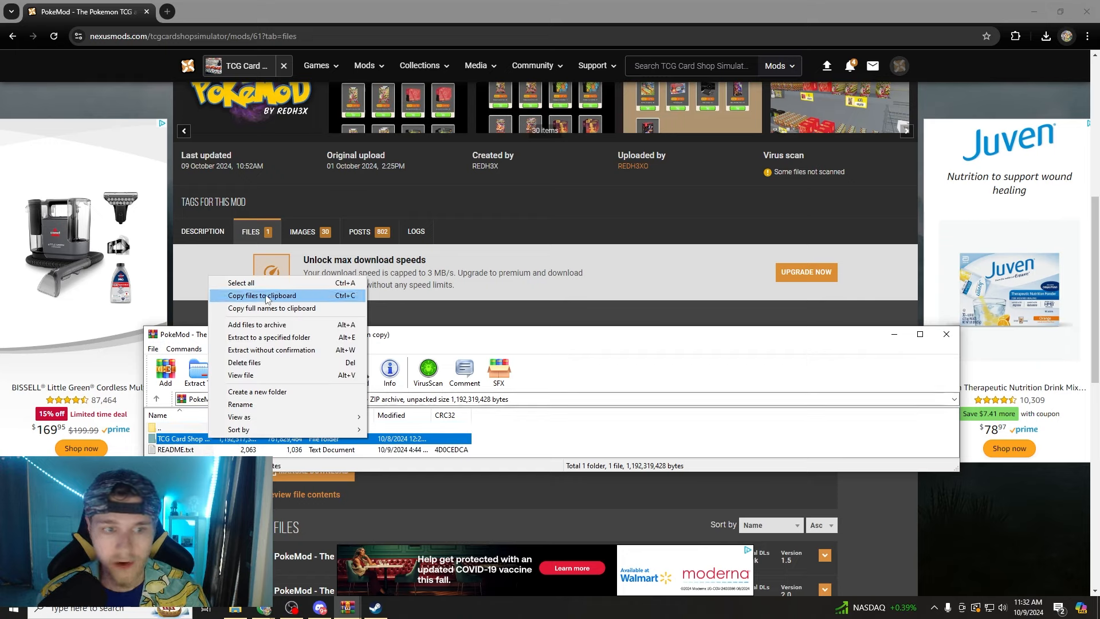
{"action": "left_click", "coordinate": [270, 350]}
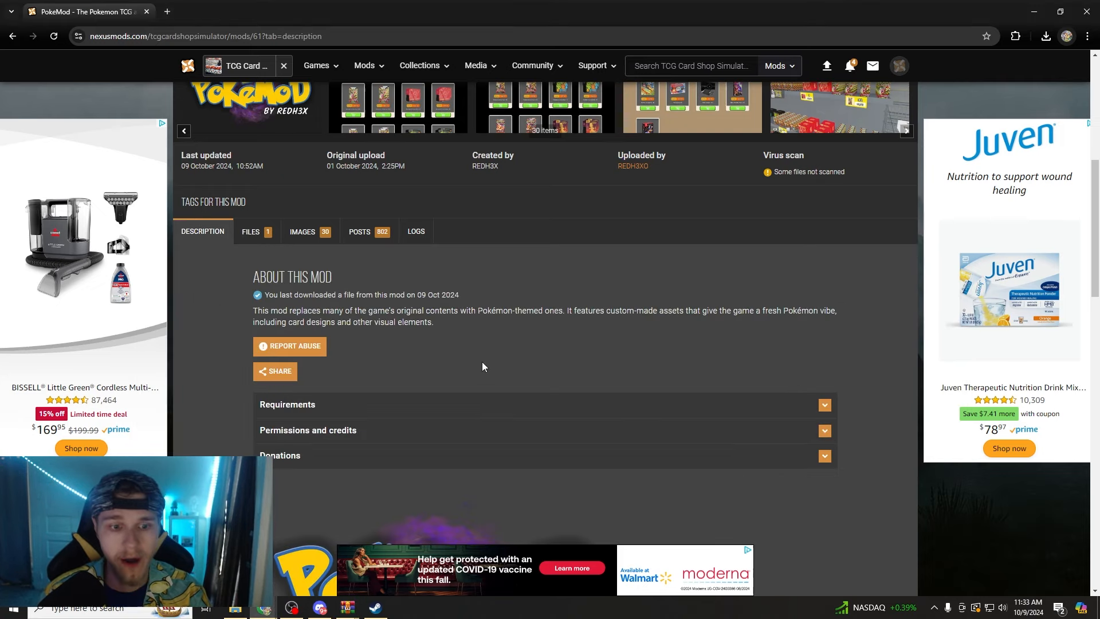
Scroll the PokeMod page down to its Installation Steps.
{"action": "scroll", "scroll_direction": "down", "scroll_amount": 3}
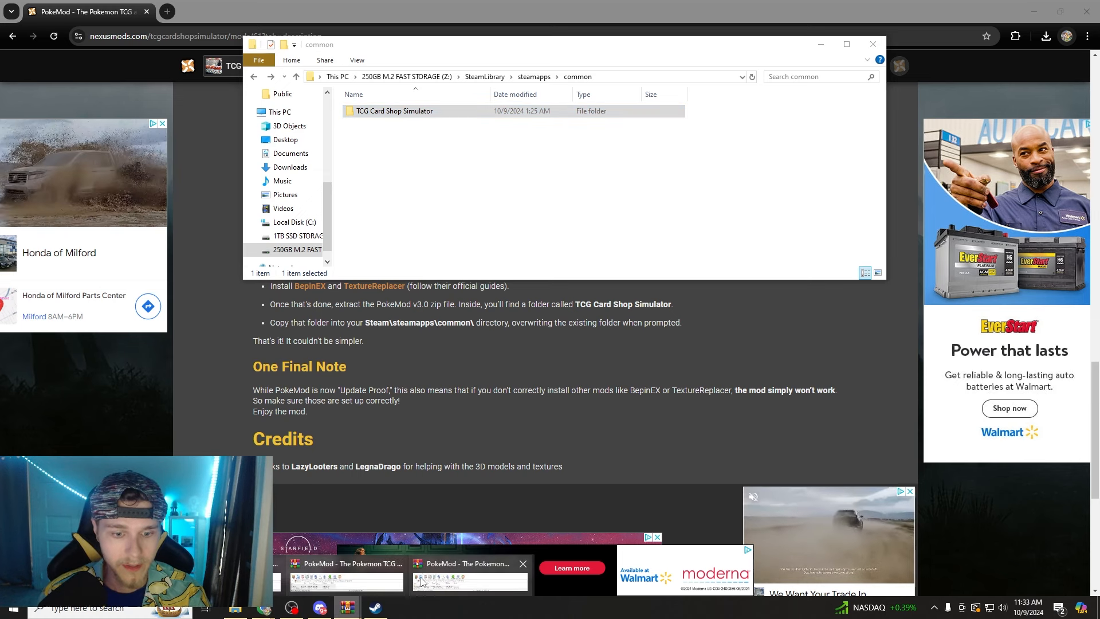
Restore WinRAR and open steamapps\common in a new File Explorer window.
{"action": "left_click", "coordinate": [469, 581]}
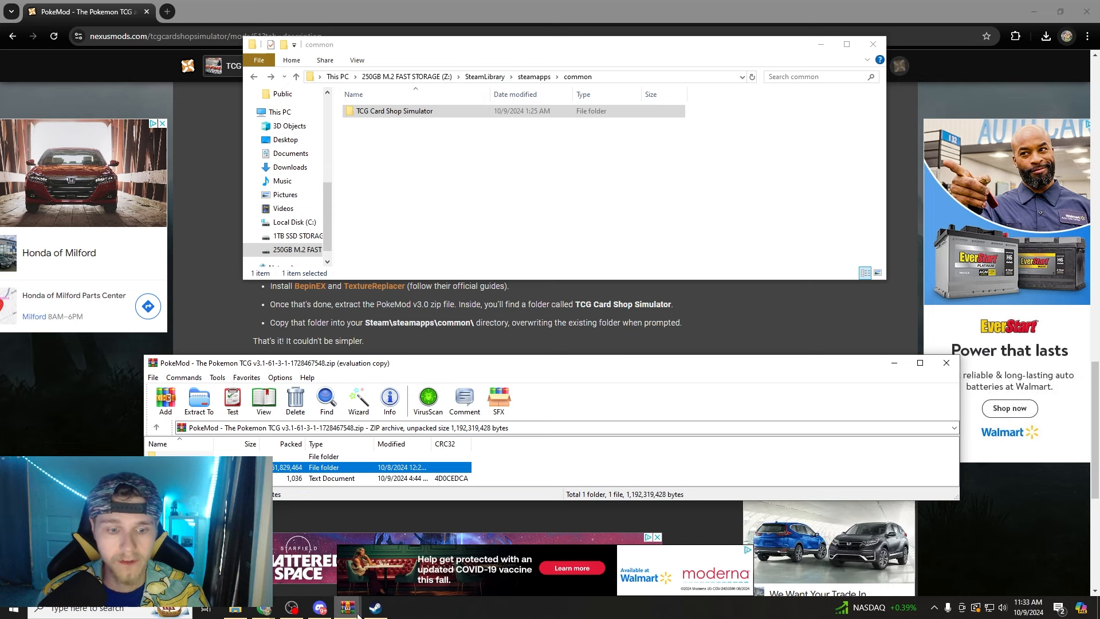
{"action": "right_click", "coordinate": [325, 352]}
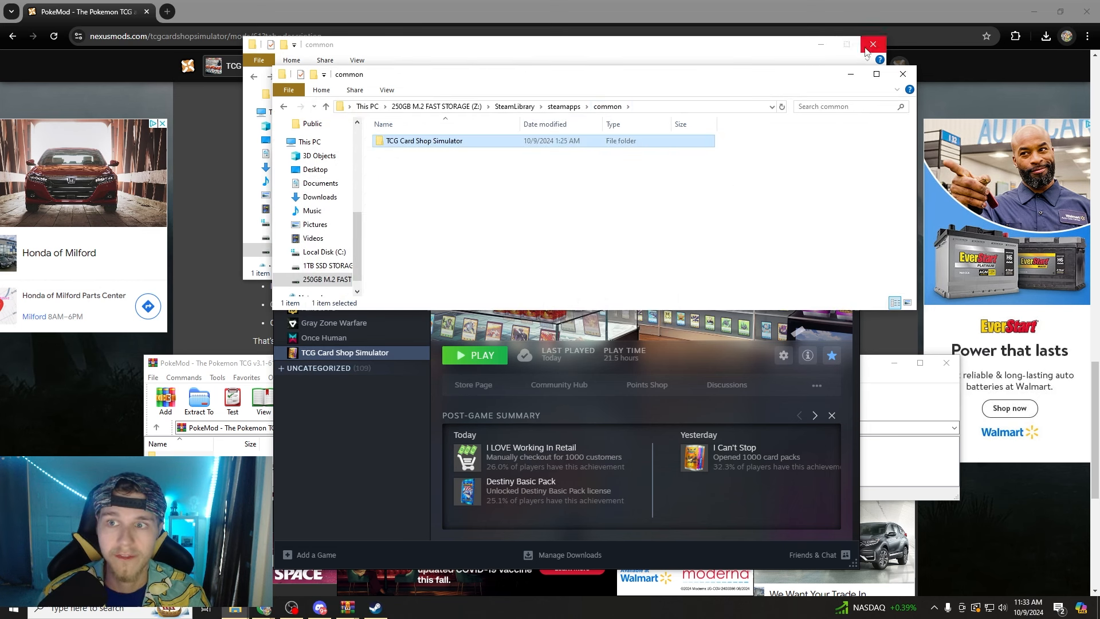
Close the duplicate folder window and replace the game files with PokeMod's files.
{"action": "left_click", "coordinate": [873, 44]}
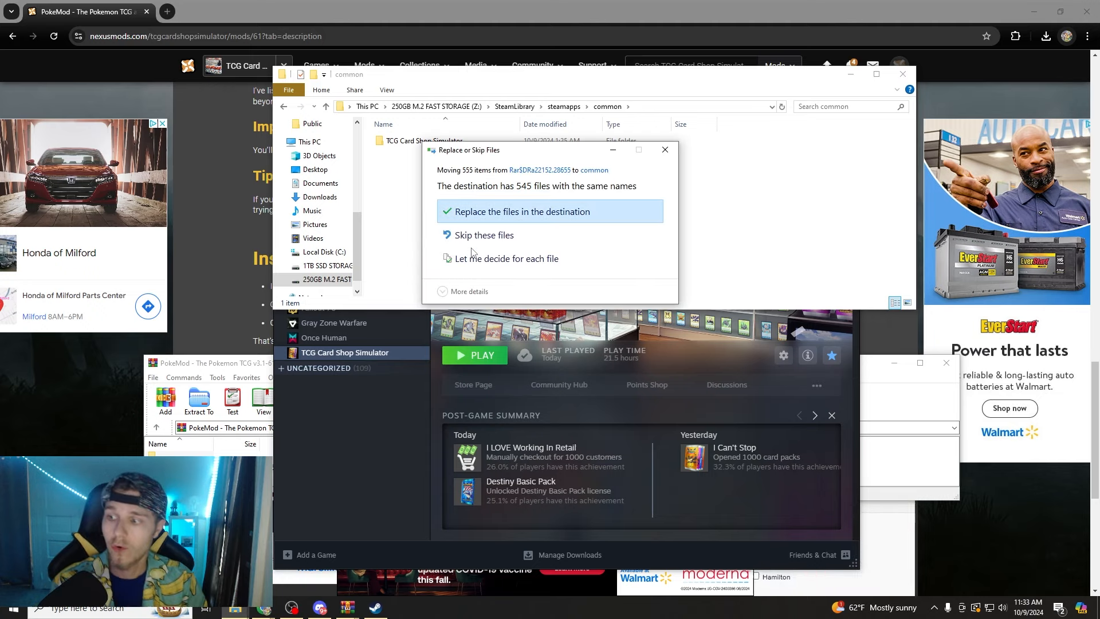
{"action": "mouse_move", "coordinate": [497, 214]}
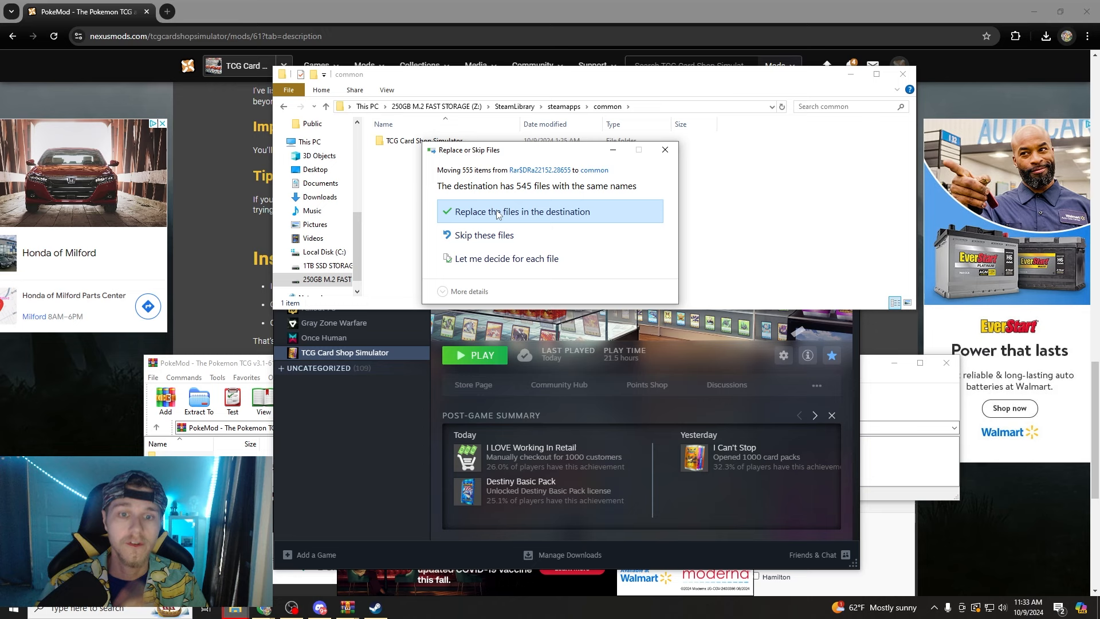
{"action": "left_click", "coordinate": [521, 212]}
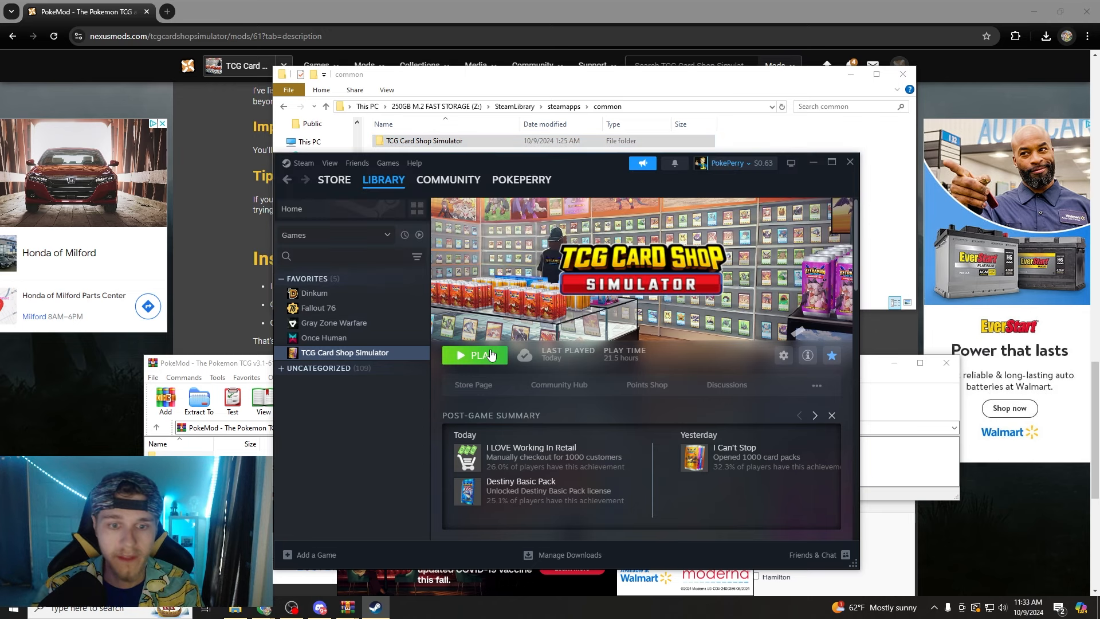
Launch TCG Card Shop Simulator with PLAY from the Steam library.
{"action": "left_click", "coordinate": [474, 355]}
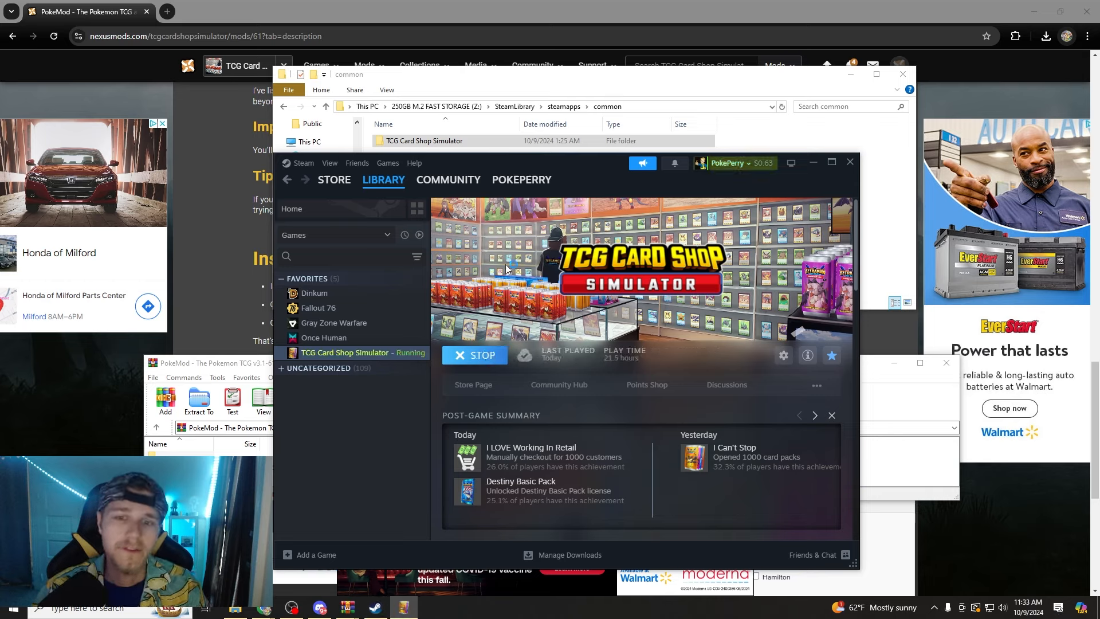
{"action": "mouse_move", "coordinate": [691, 272]}
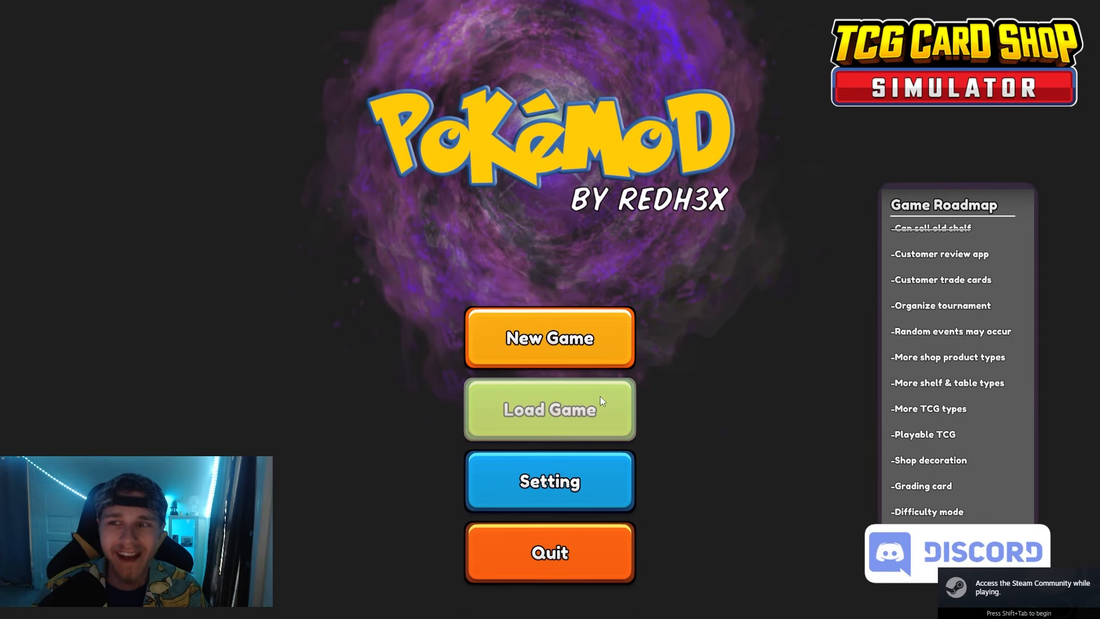
Load the Slot 1 Day 53 save of PokePerry's Shop from Load Game.
{"action": "left_click", "coordinate": [549, 409]}
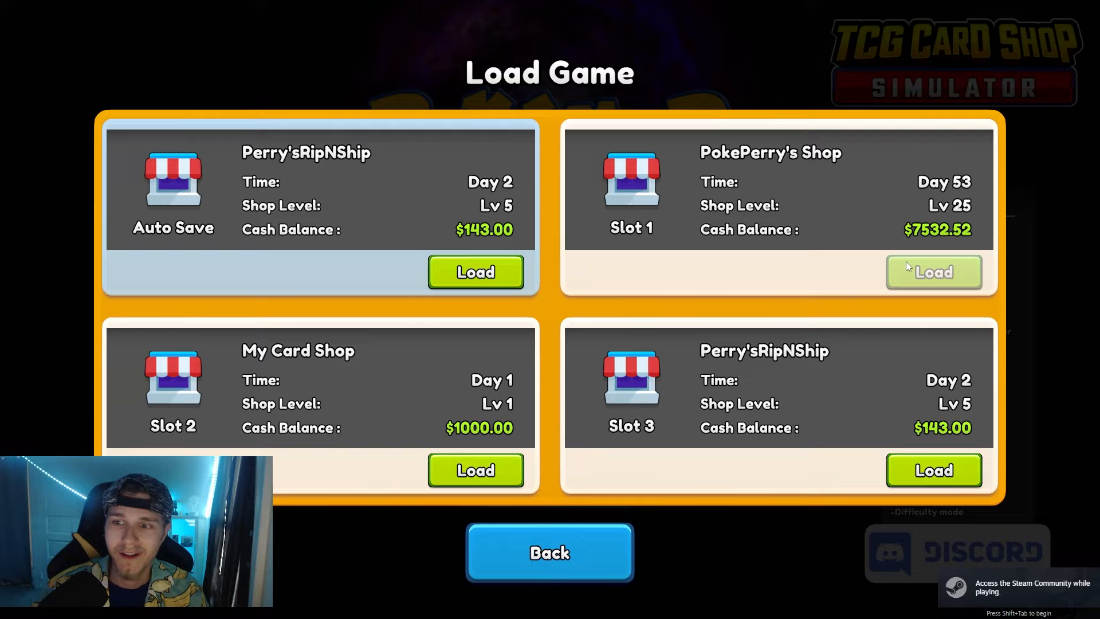
{"action": "left_click", "coordinate": [932, 272]}
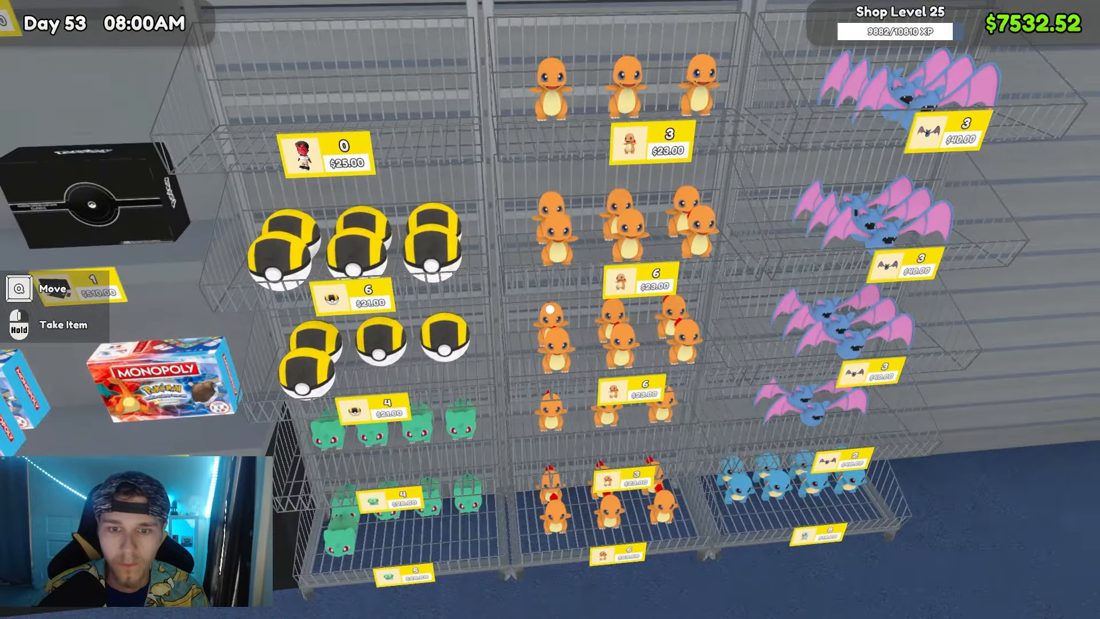
{"action": "mouse_move", "coordinate": [550, 309]}
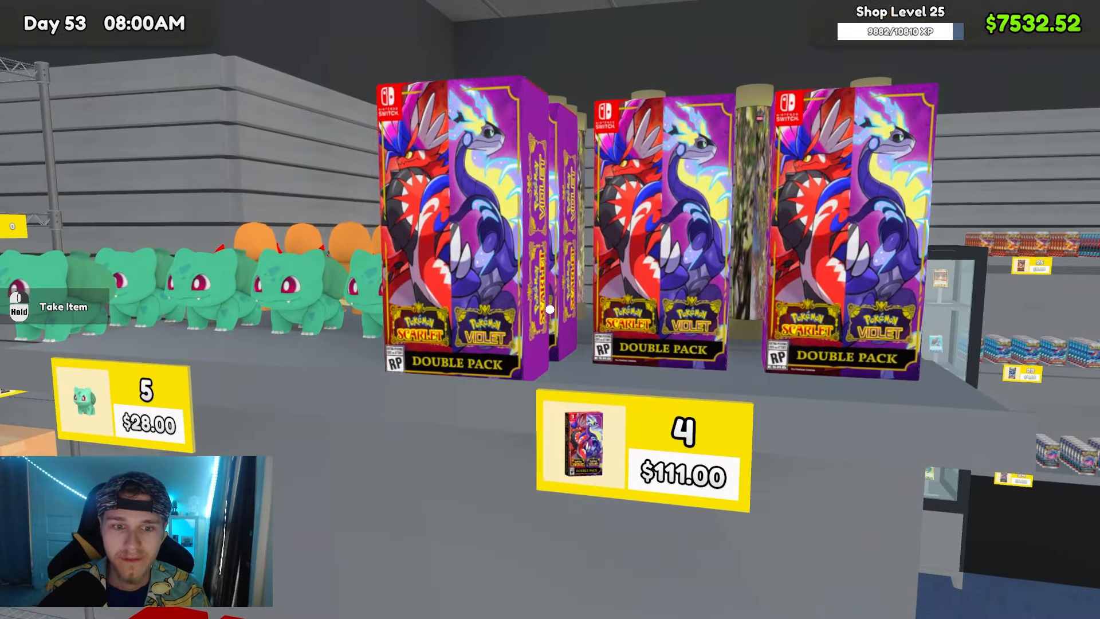
{"action": "mouse_move", "coordinate": [550, 309]}
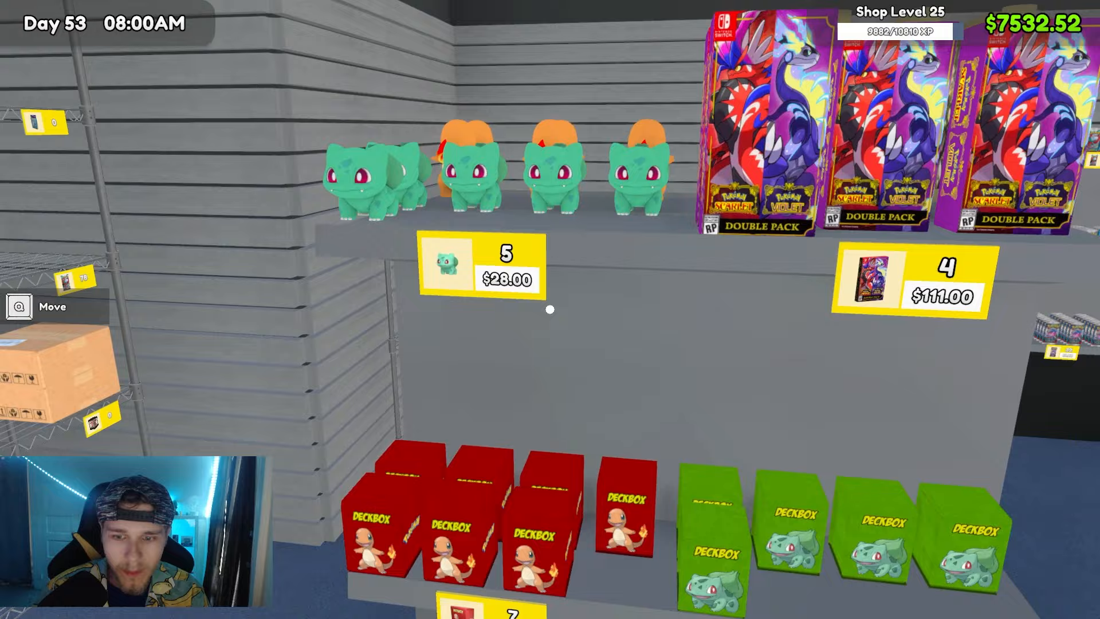
Bring up the in-game phone showing Day 53 with Tab.
{"action": "key", "text": "tab"}
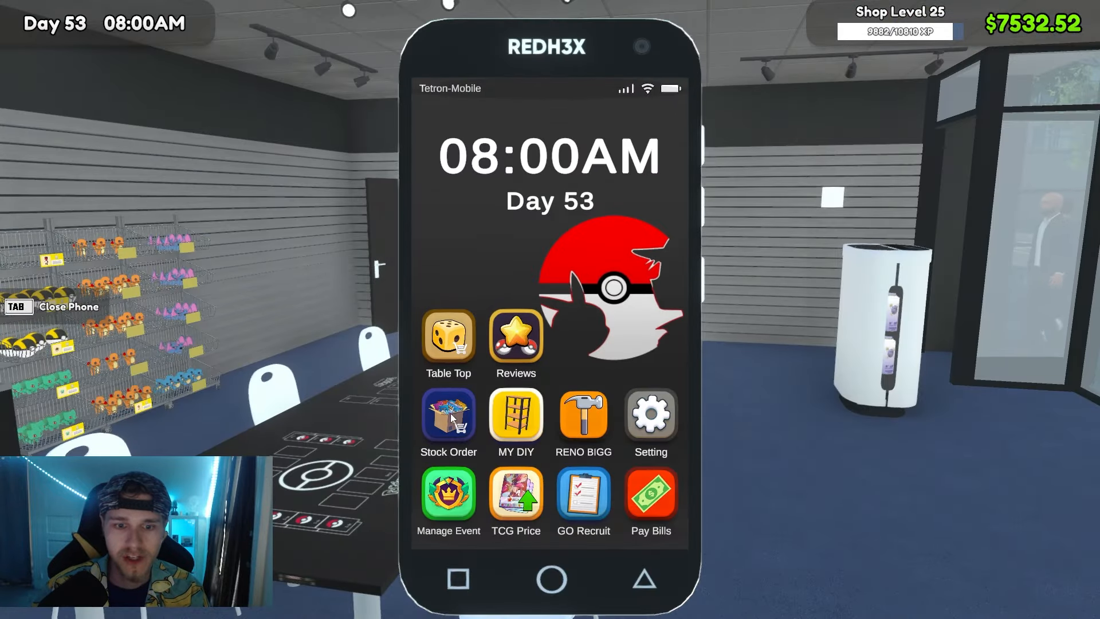
Browse the Stock Order store's Figurine listings, then close the store.
{"action": "left_click", "coordinate": [448, 413]}
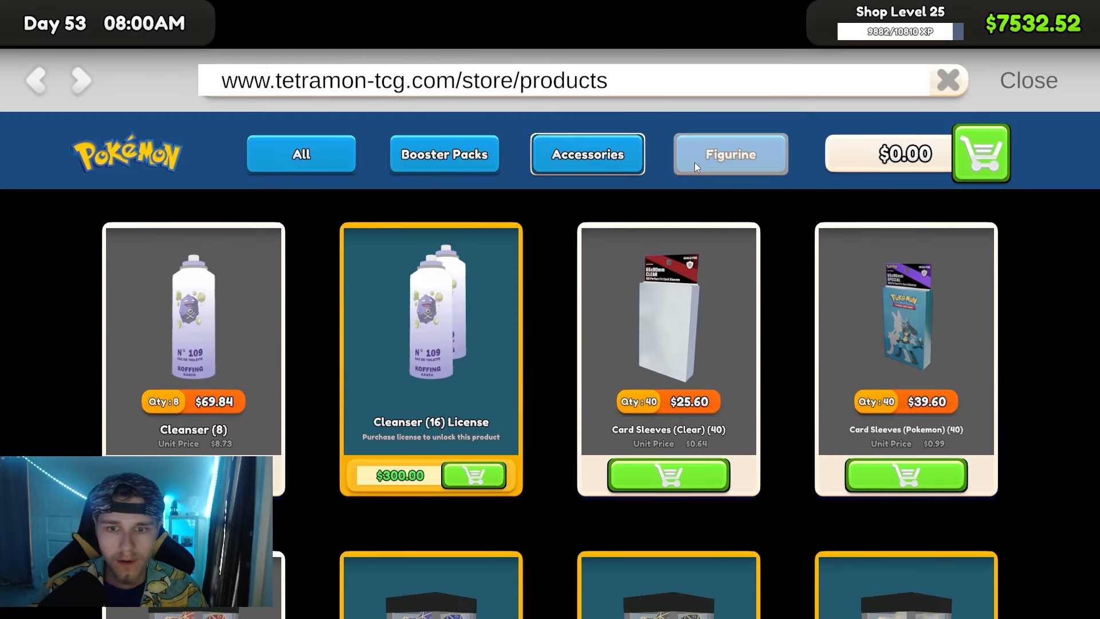
{"action": "left_click", "coordinate": [729, 153]}
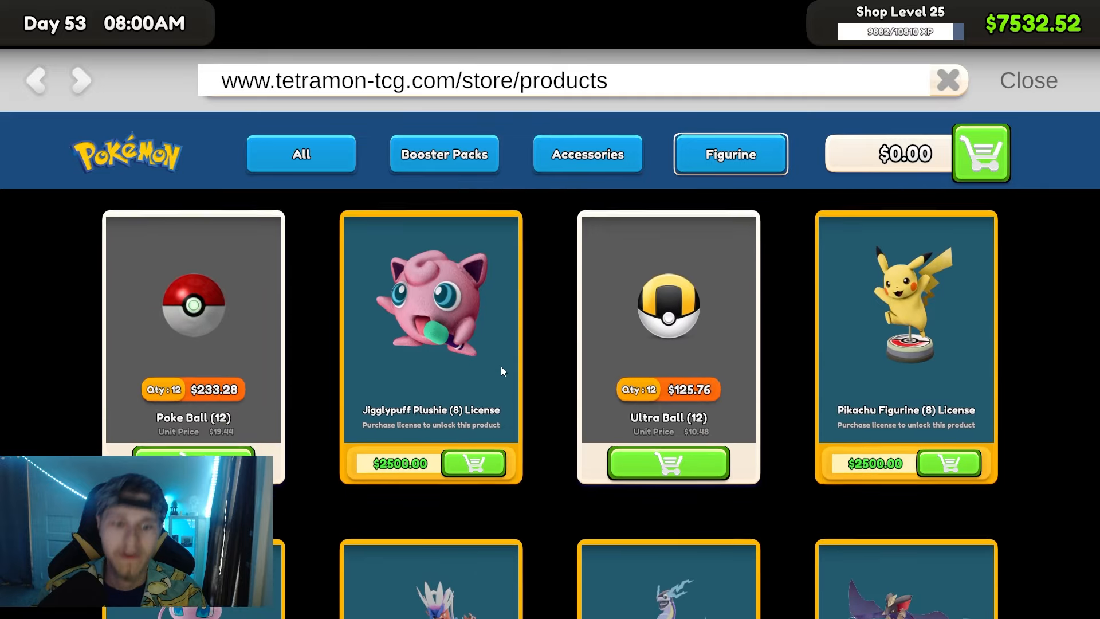
{"action": "scroll", "scroll_direction": "down", "scroll_amount": 3}
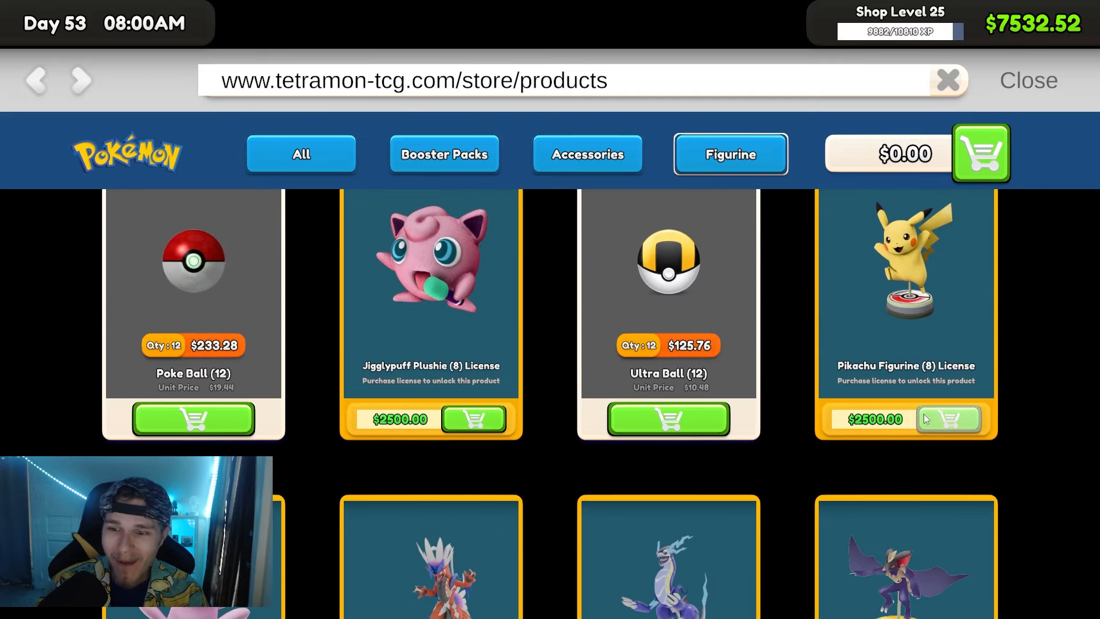
{"action": "scroll", "scroll_direction": "down", "scroll_amount": 3}
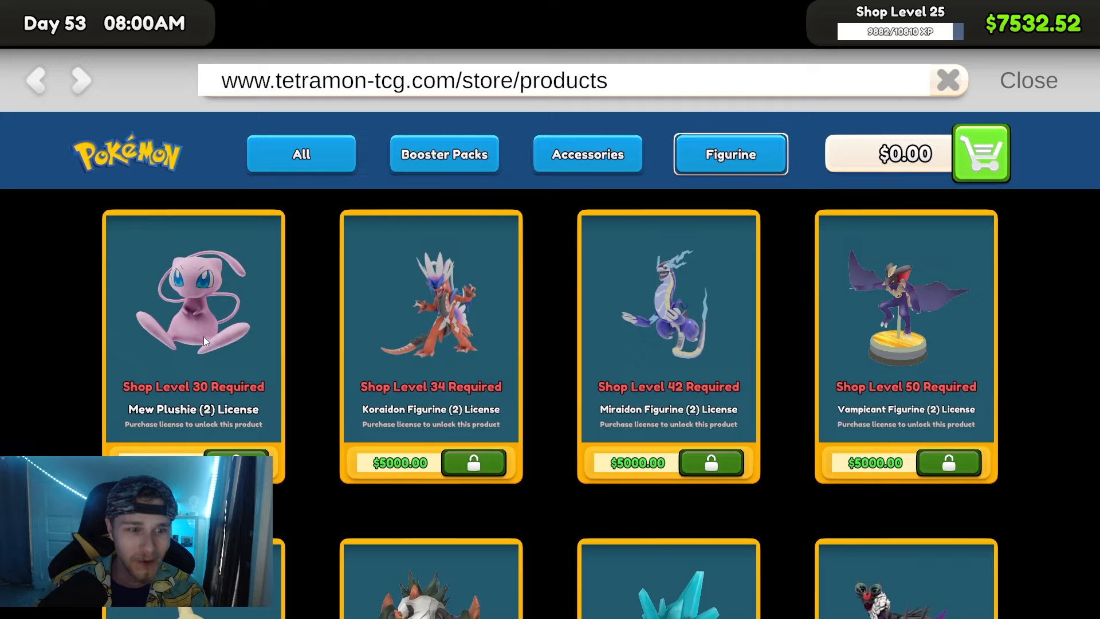
{"action": "scroll", "scroll_direction": "down", "scroll_amount": 3}
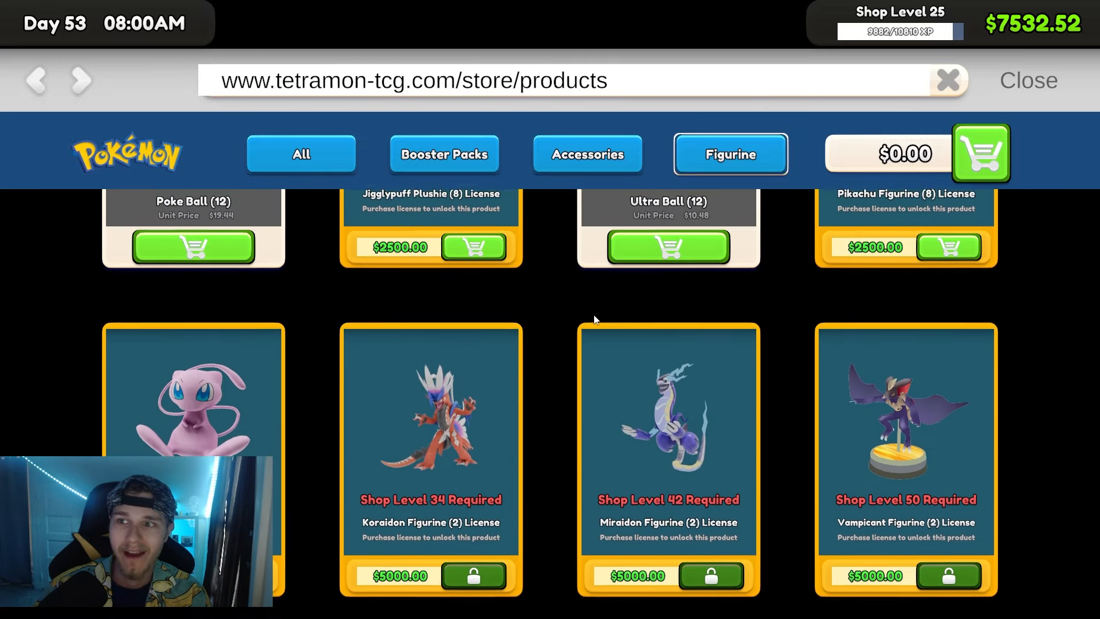
{"action": "left_click", "coordinate": [1027, 80]}
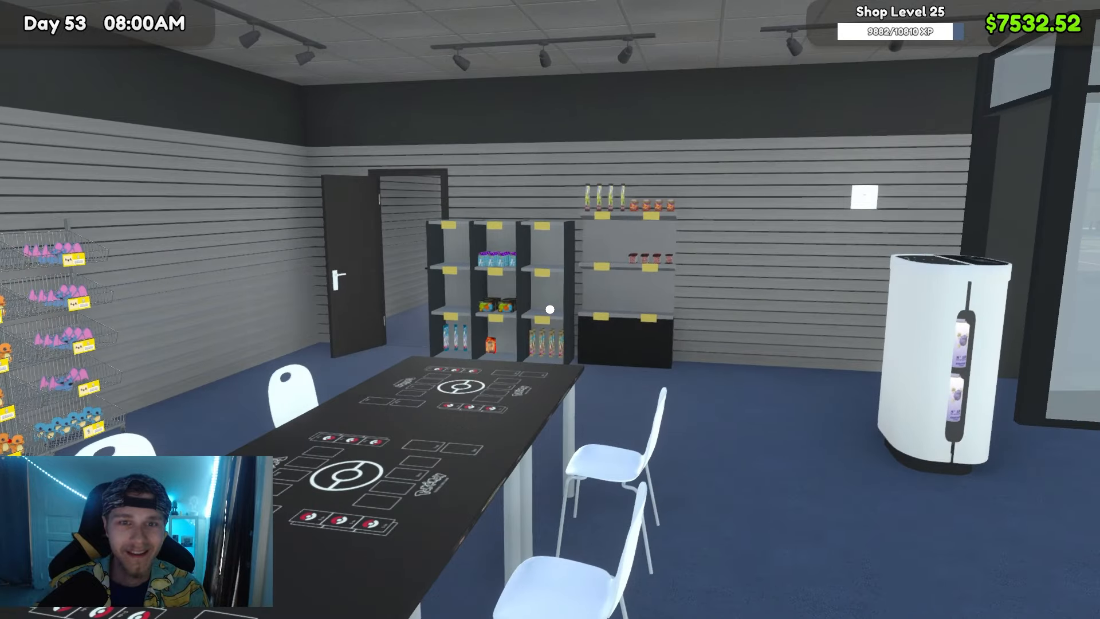
{"action": "left_click", "coordinate": [10, 606]}
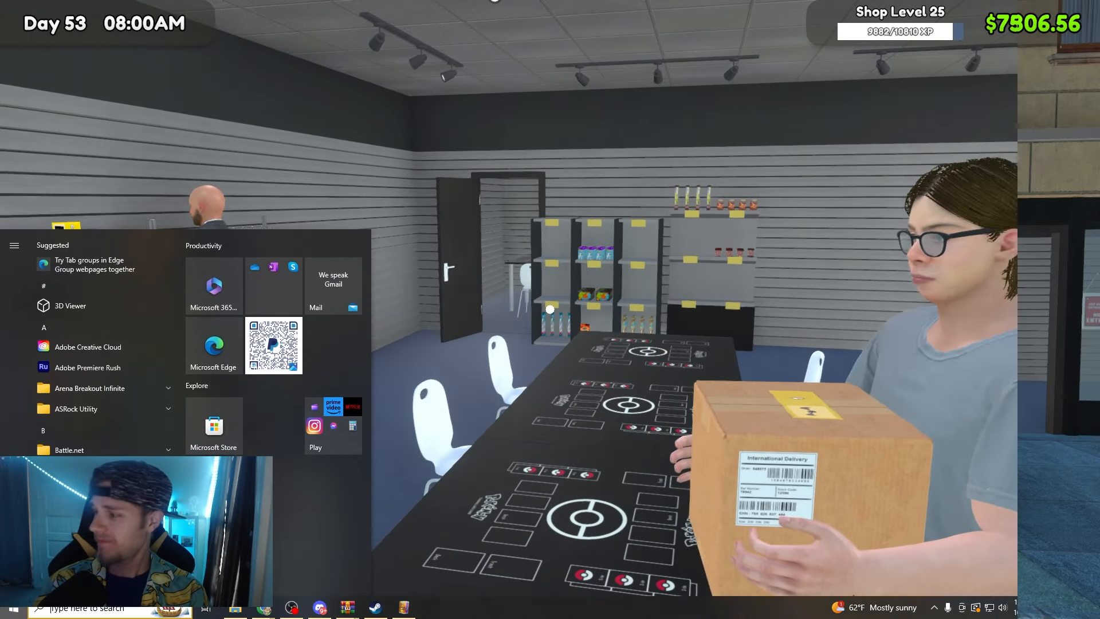